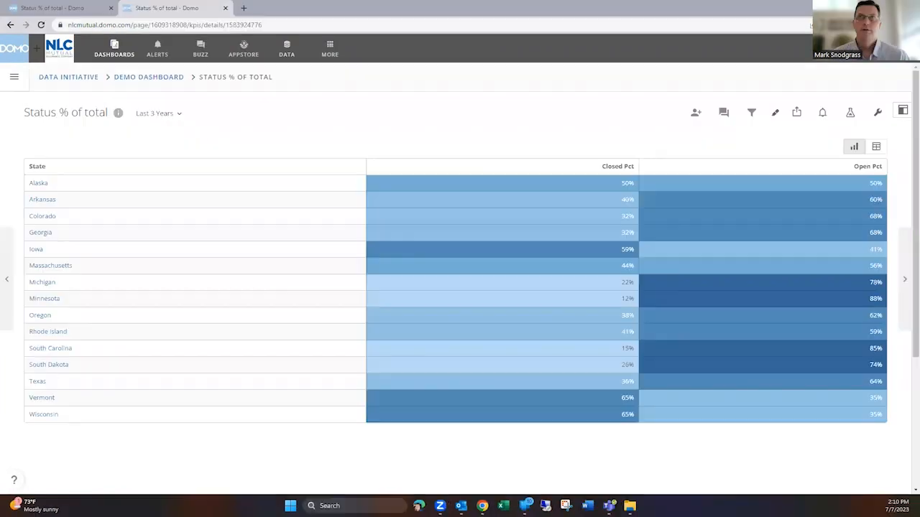
{"action": "mouse_move", "coordinate": [272, 139]}
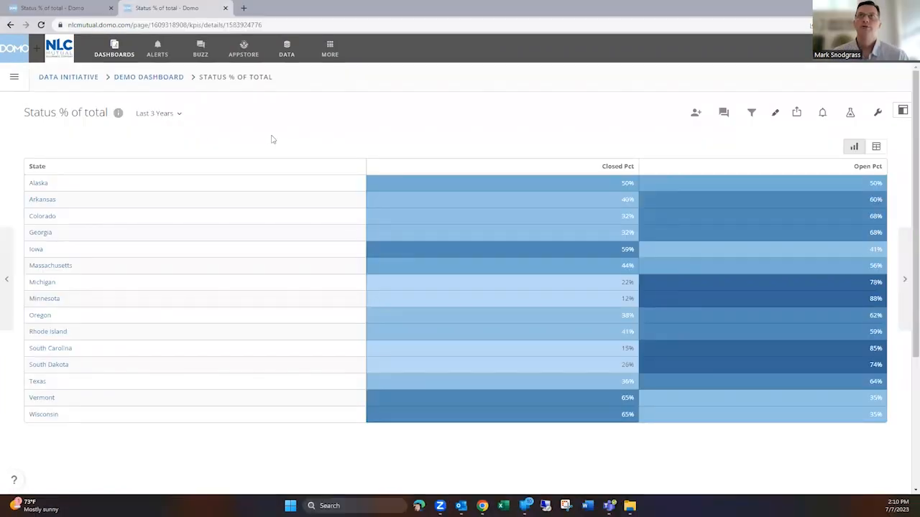
{"action": "mouse_move", "coordinate": [332, 135]}
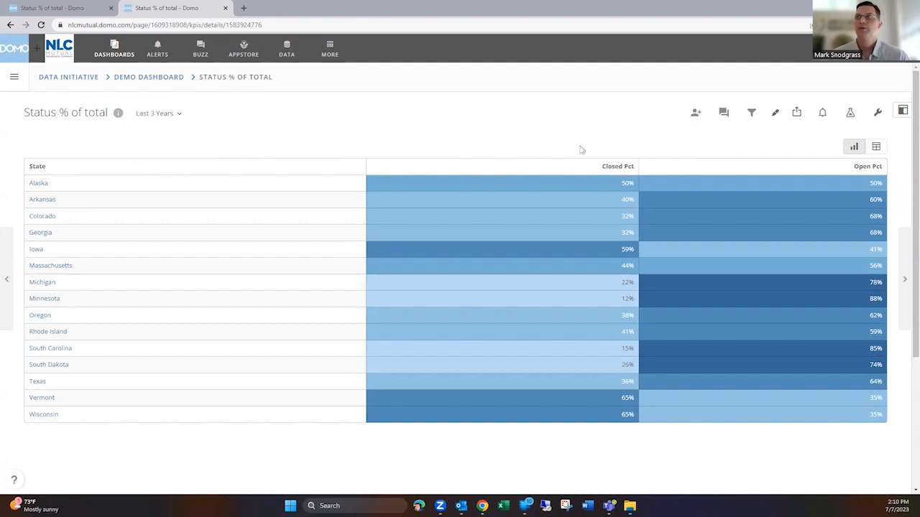
{"action": "mouse_move", "coordinate": [476, 143]}
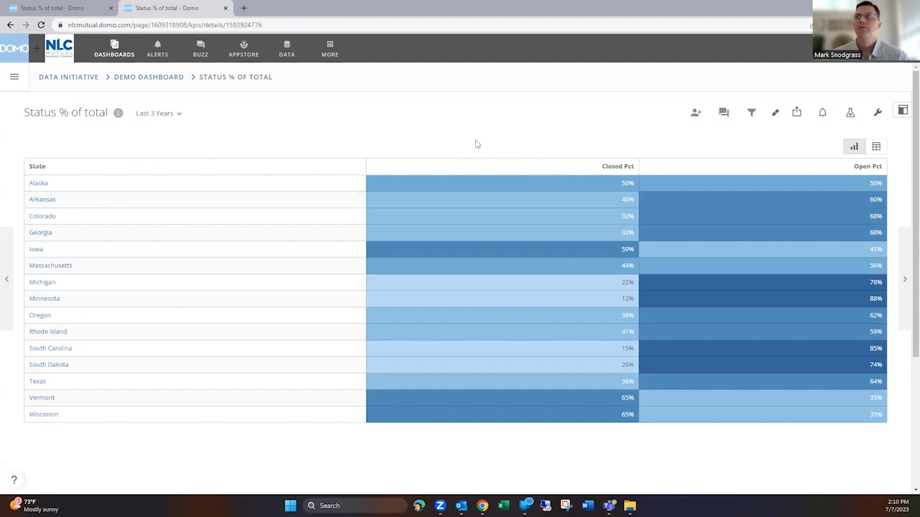
{"action": "mouse_move", "coordinate": [352, 149]}
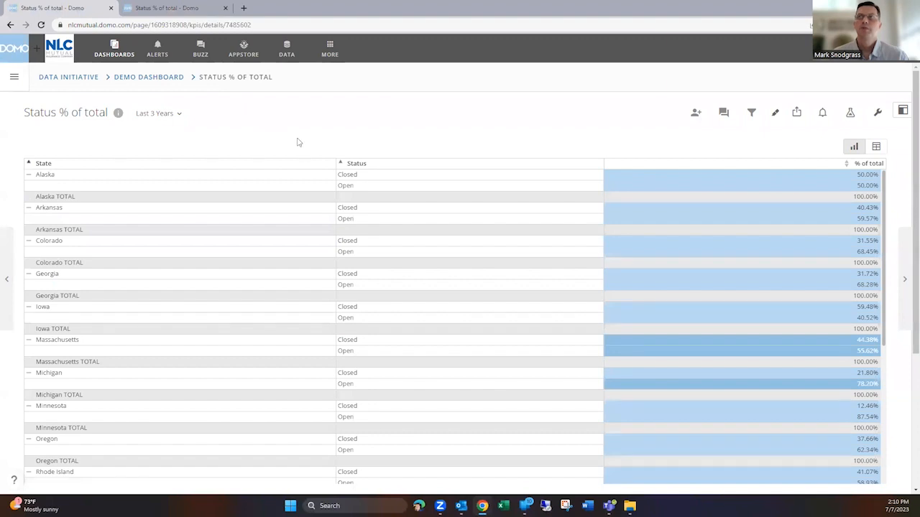
{"action": "mouse_move", "coordinate": [366, 152]}
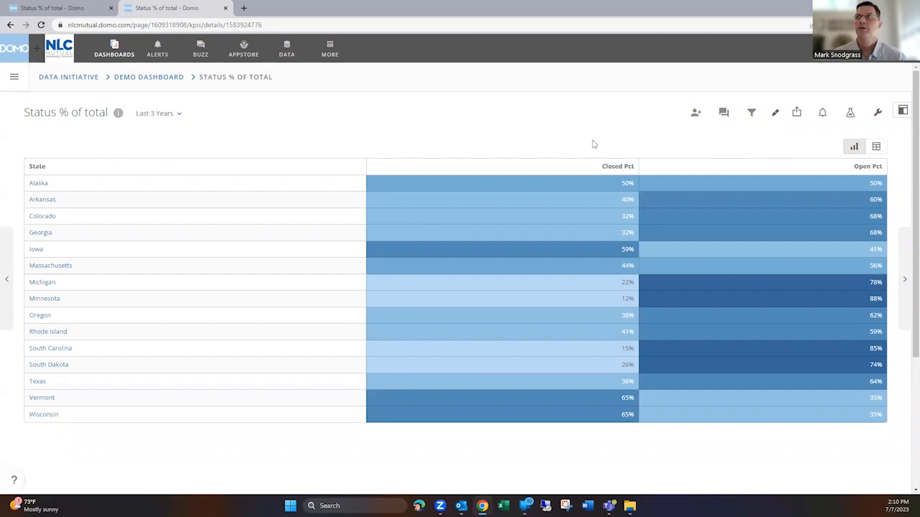
{"action": "mouse_move", "coordinate": [831, 134]}
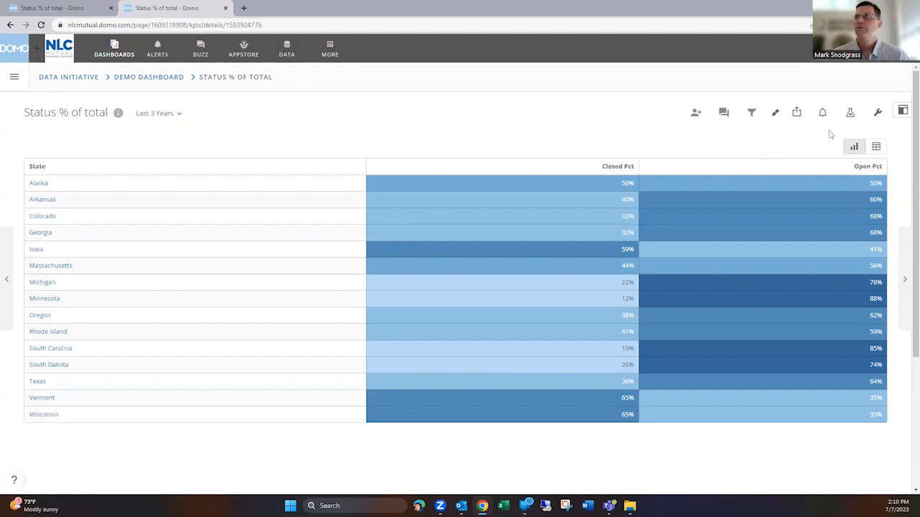
Open the Status % of total card in the Analyzer from its card toolbar.
{"action": "left_click", "coordinate": [850, 112]}
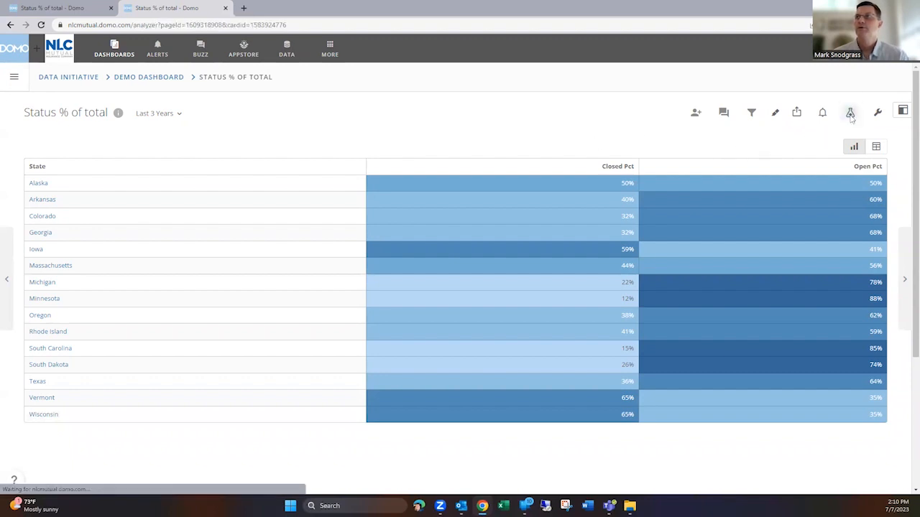
{"action": "left_click", "coordinate": [850, 112]}
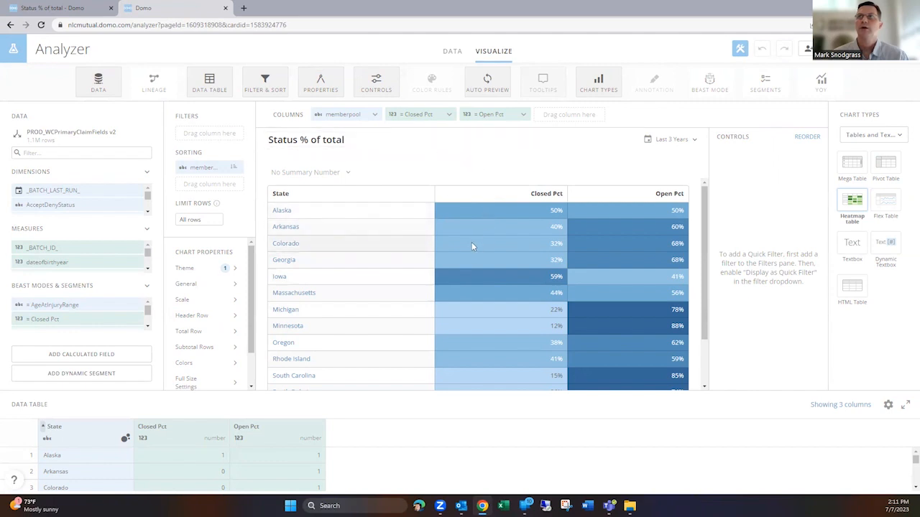
{"action": "mouse_move", "coordinate": [475, 247]}
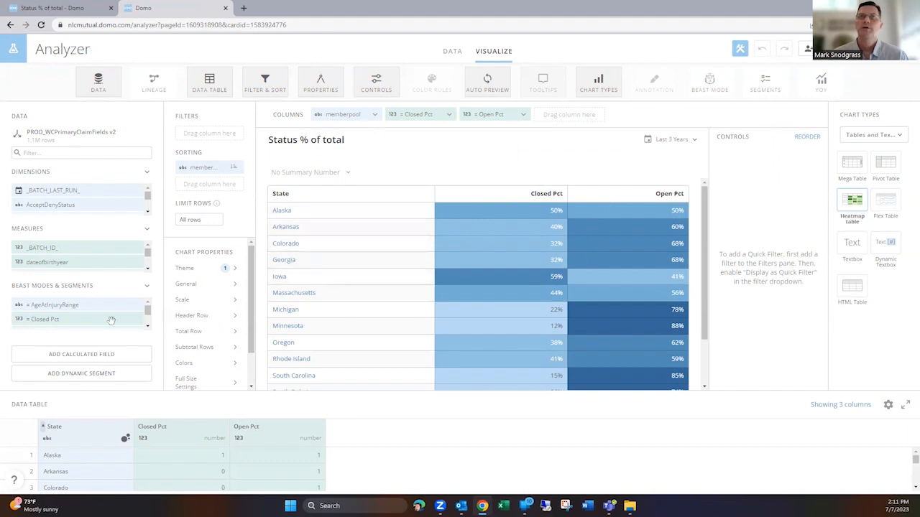
Open the Closed Pct Beast Mode and put its CASE expression on separate lines.
{"action": "left_click", "coordinate": [44, 319]}
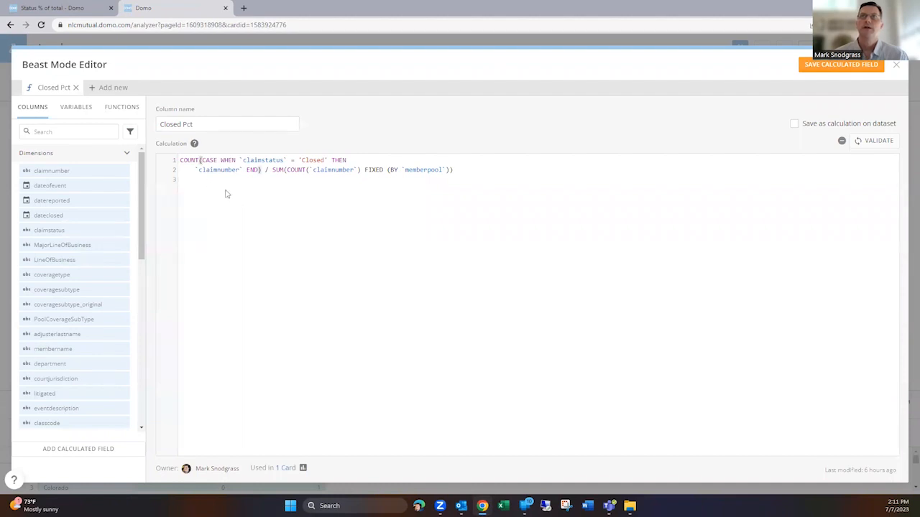
{"action": "key", "text": "Enter"}
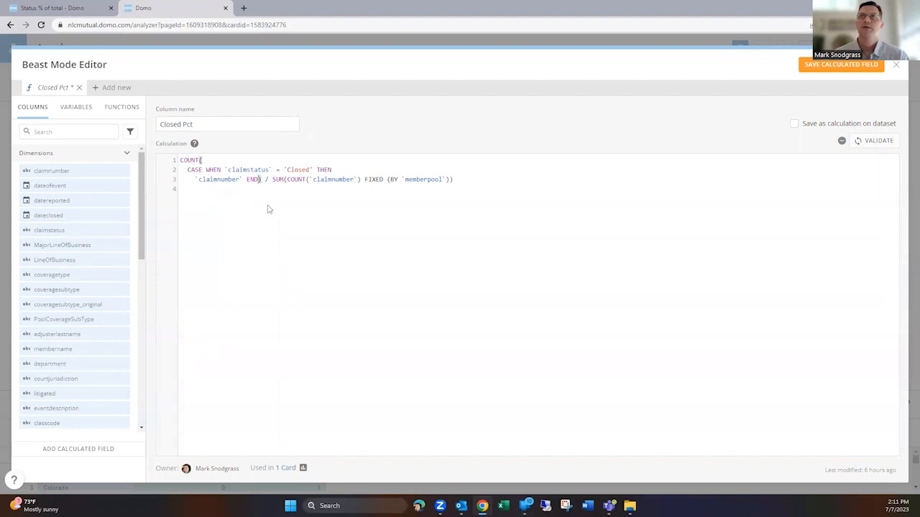
{"action": "key", "text": "Enter"}
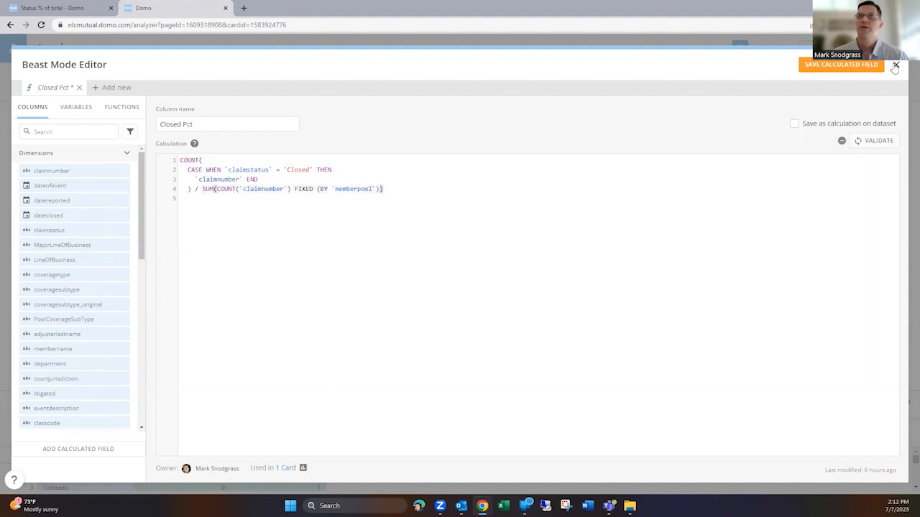
Close Closed Pct without saving, then view and close the Open Pct formula.
{"action": "left_click", "coordinate": [896, 64]}
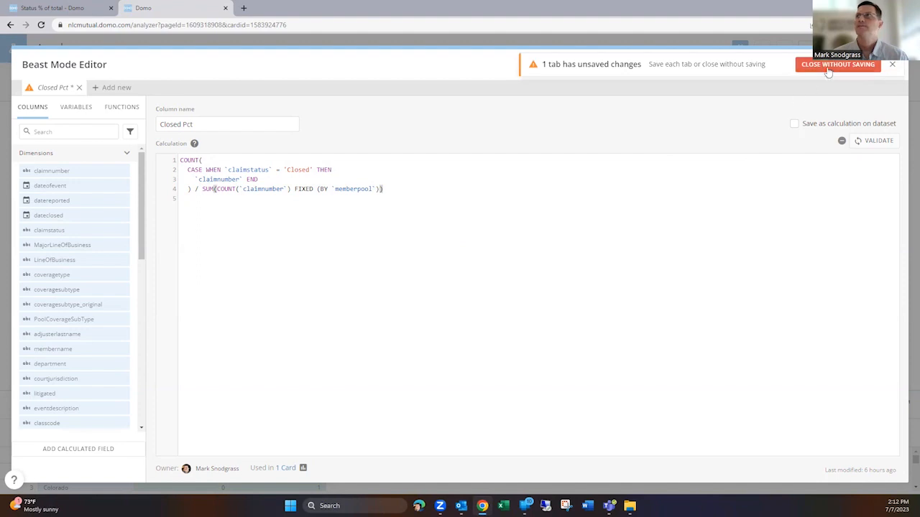
{"action": "left_click", "coordinate": [837, 64]}
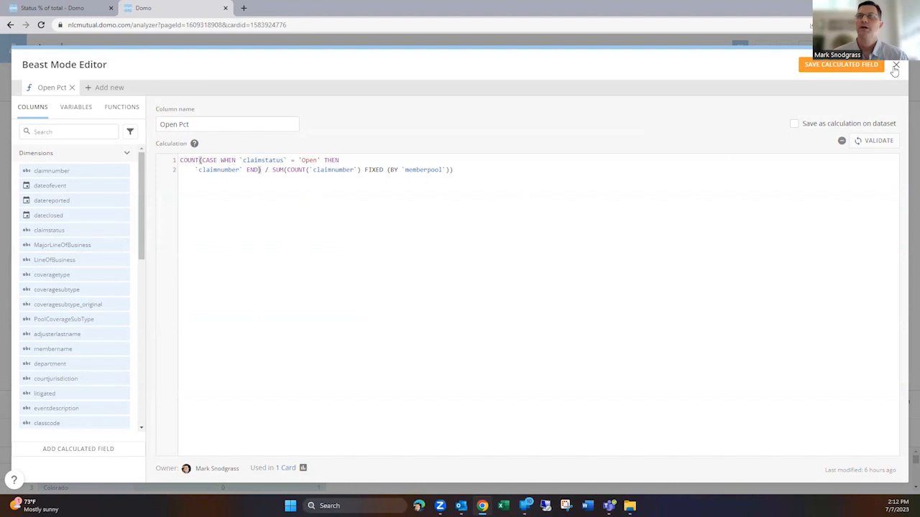
{"action": "left_click", "coordinate": [896, 66]}
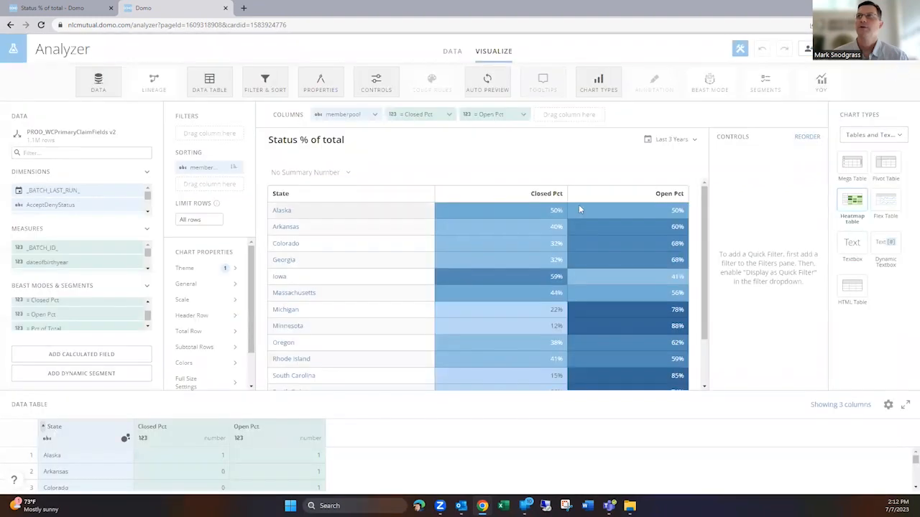
{"action": "mouse_move", "coordinate": [539, 223]}
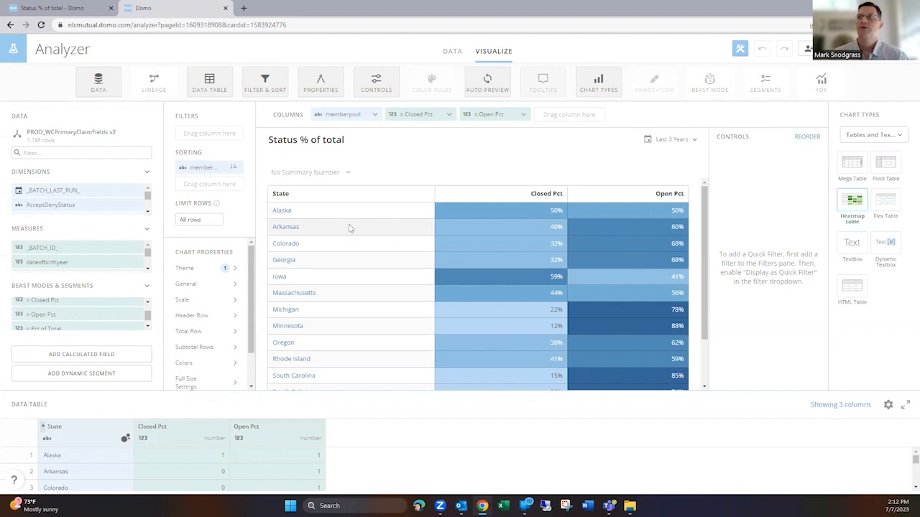
{"action": "mouse_move", "coordinate": [538, 230]}
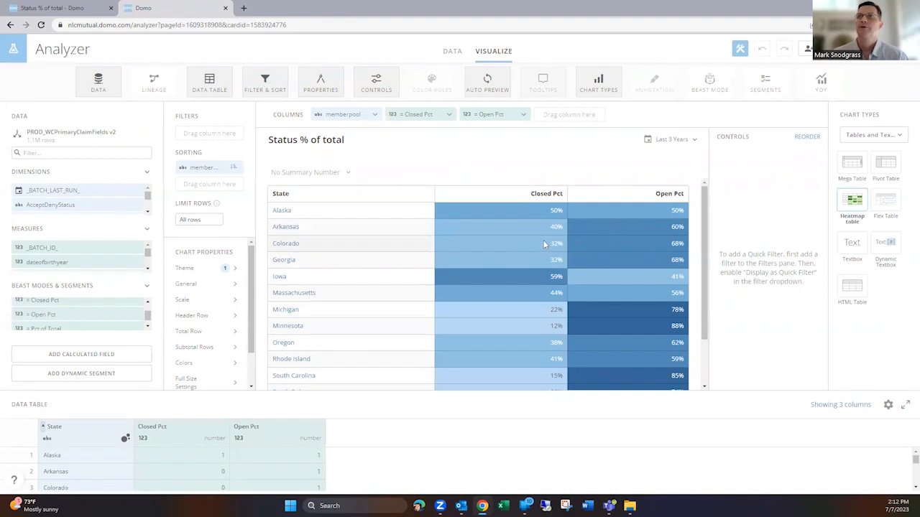
{"action": "mouse_move", "coordinate": [327, 244]}
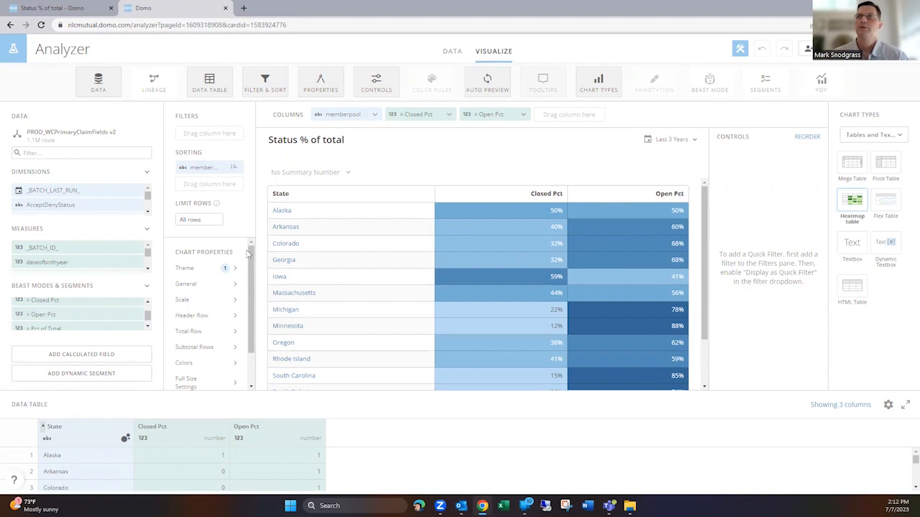
Turn on Independent Column Ranges under the heatmap Scale properties.
{"action": "scroll", "scroll_direction": "down", "scroll_amount": 3}
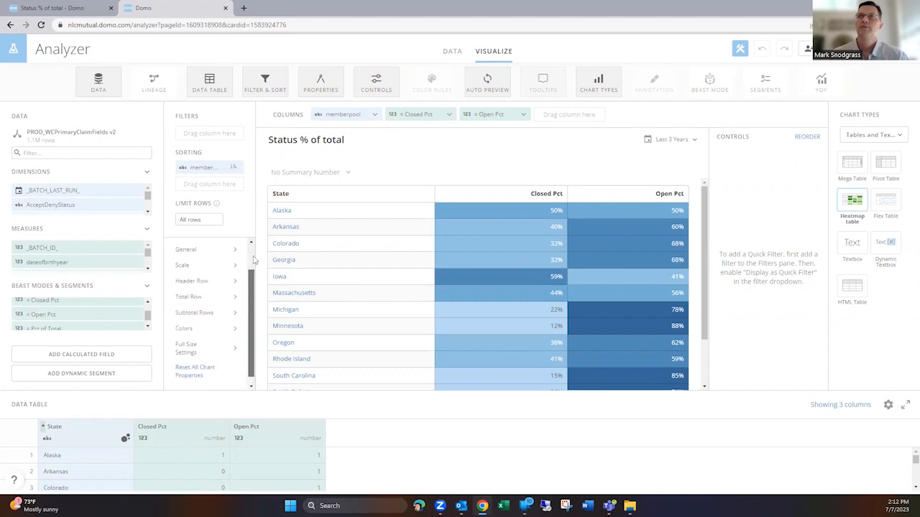
{"action": "left_click", "coordinate": [185, 267]}
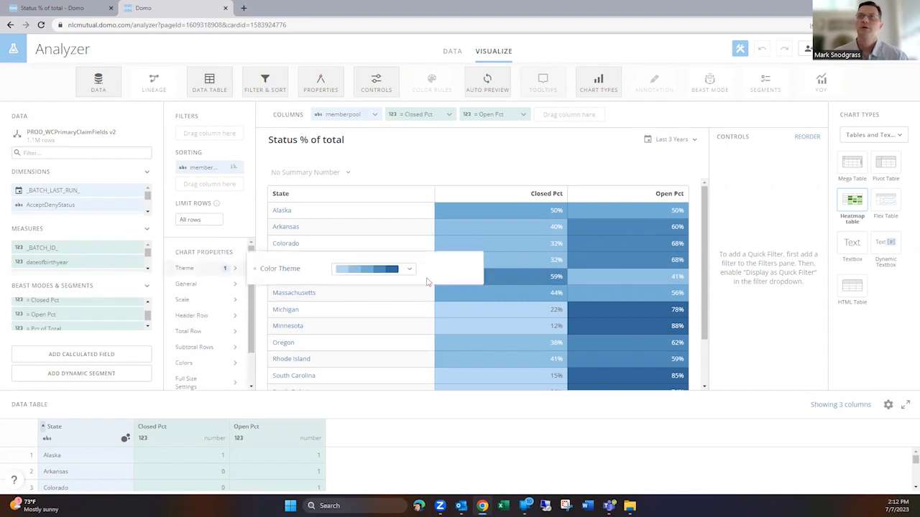
{"action": "left_click", "coordinate": [410, 268]}
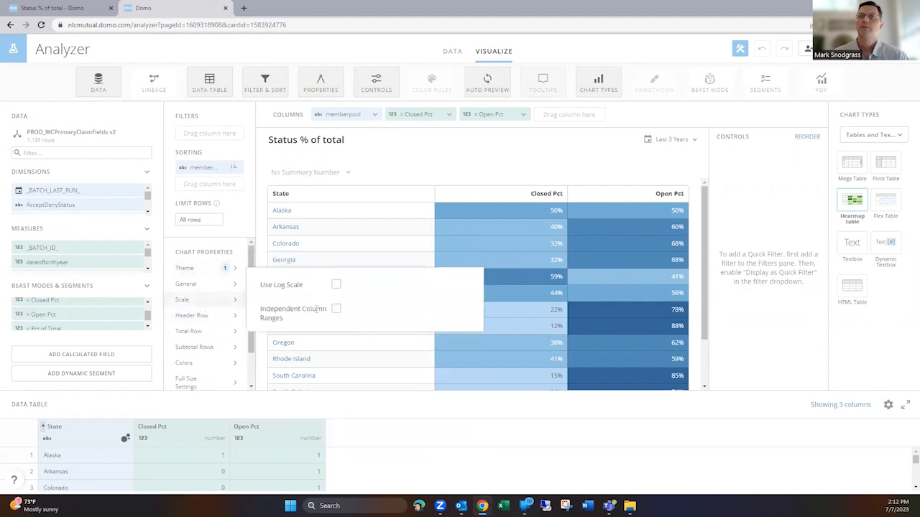
{"action": "mouse_move", "coordinate": [336, 310]}
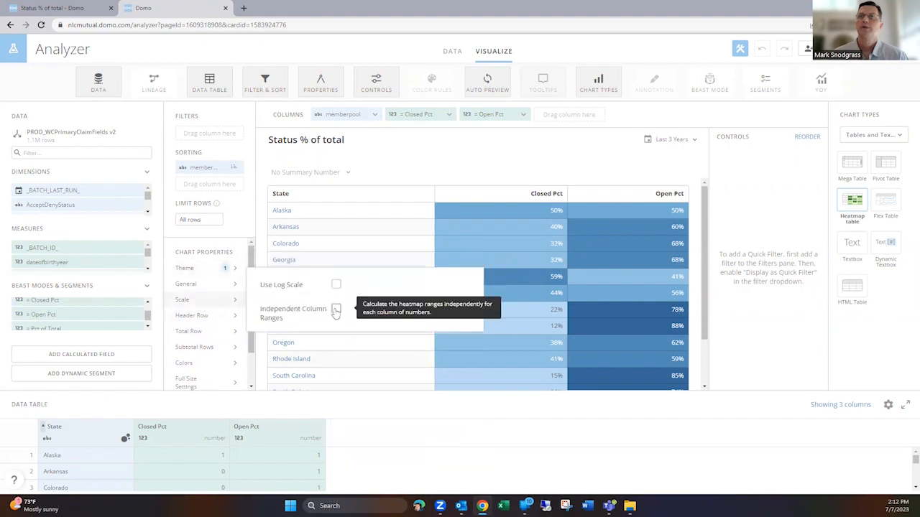
{"action": "left_click", "coordinate": [336, 309]}
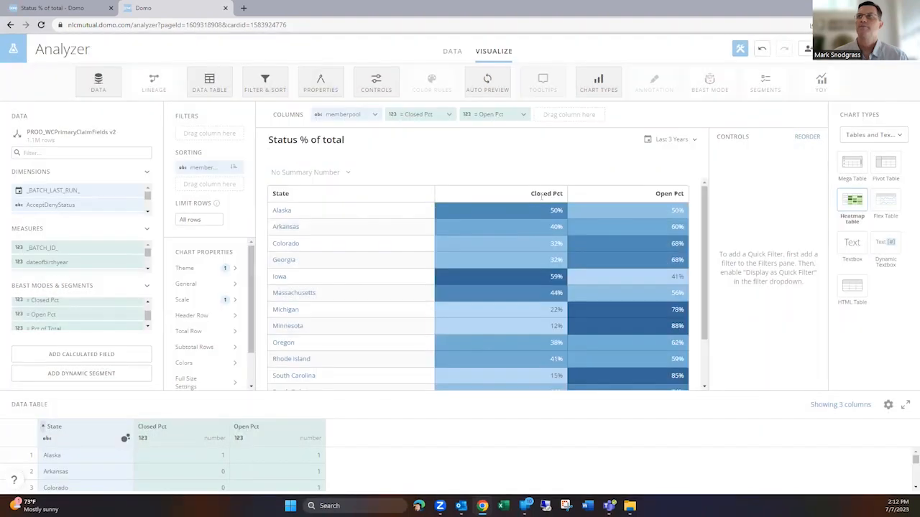
{"action": "mouse_move", "coordinate": [631, 300]}
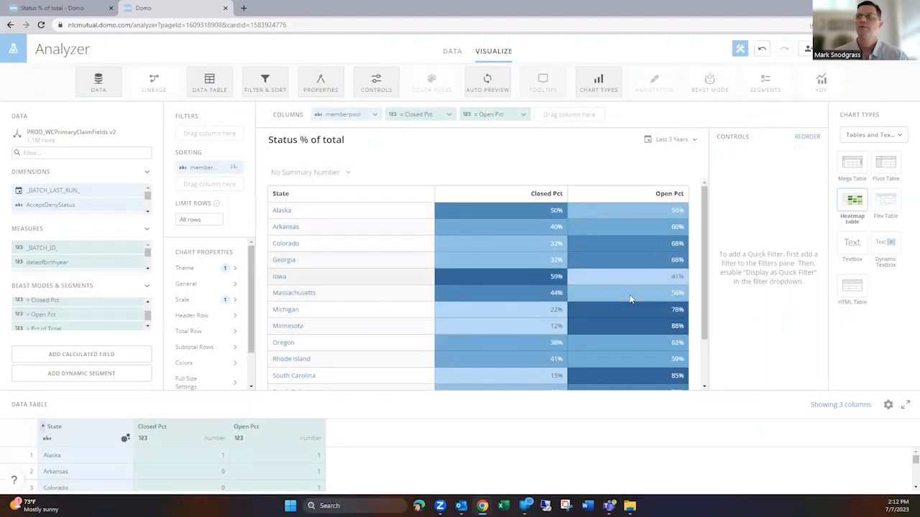
{"action": "mouse_move", "coordinate": [524, 296]}
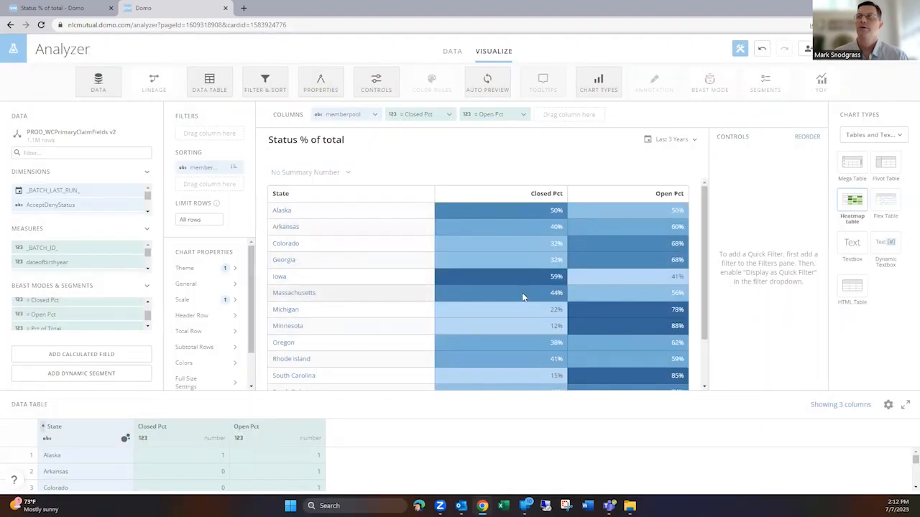
Save and close the heatmap Status % of total card.
{"action": "scroll", "scroll_direction": "down", "scroll_amount": 3}
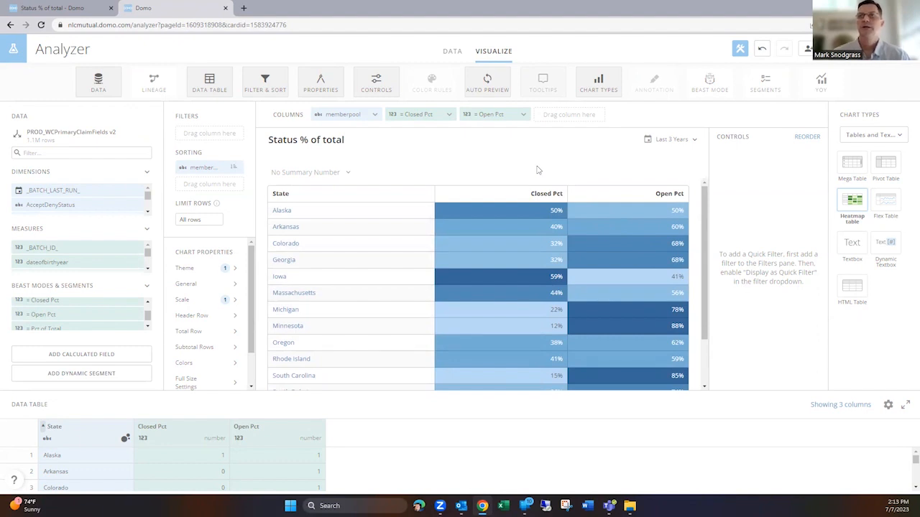
{"action": "mouse_move", "coordinate": [393, 171]}
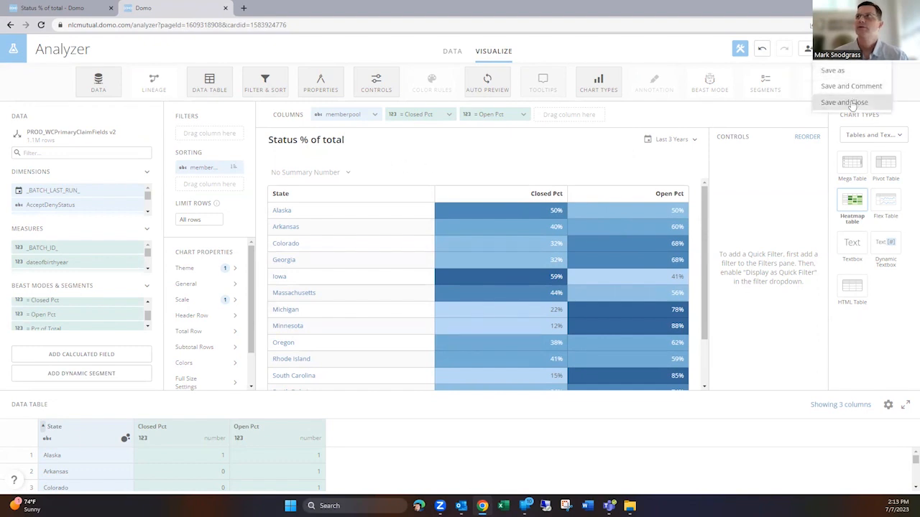
{"action": "left_click", "coordinate": [843, 102]}
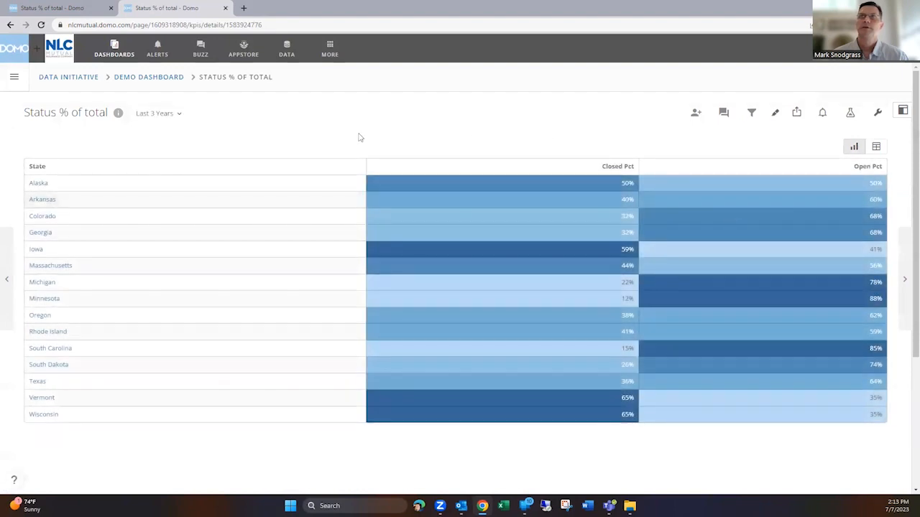
{"action": "mouse_move", "coordinate": [527, 137]}
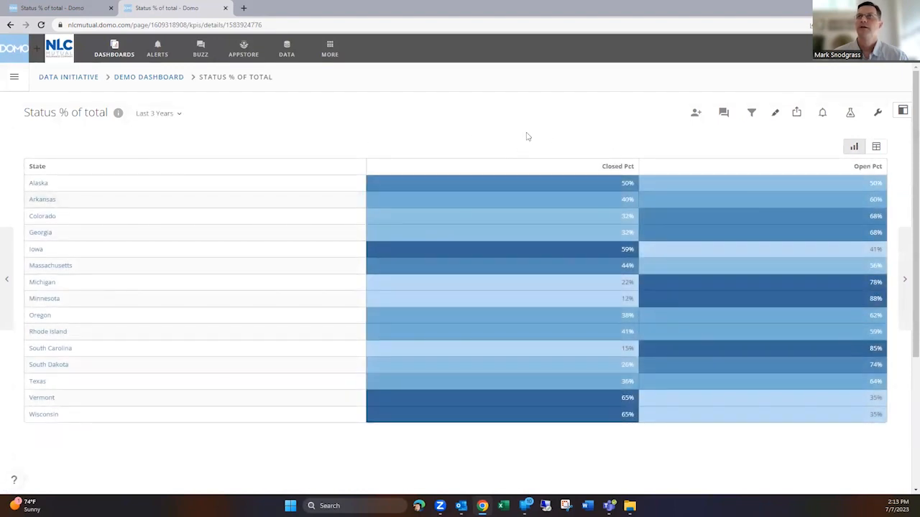
{"action": "mouse_move", "coordinate": [253, 139]}
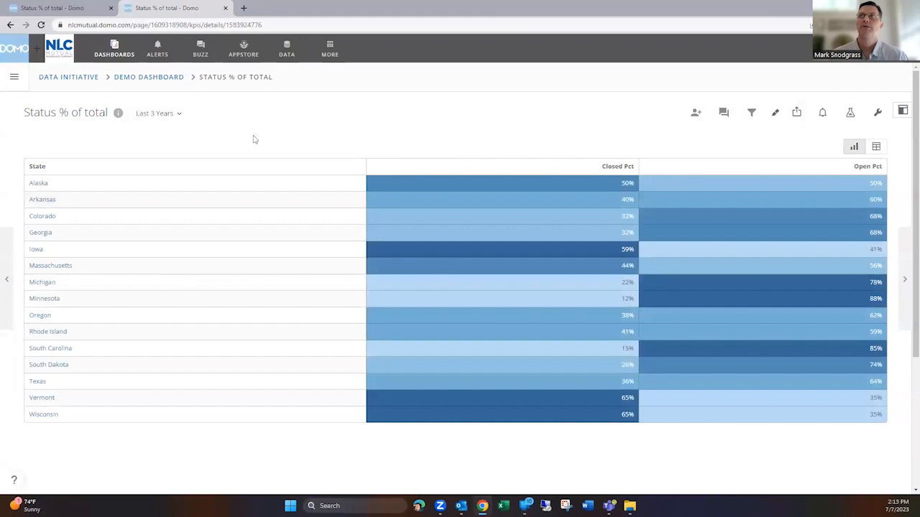
{"action": "mouse_move", "coordinate": [506, 157]}
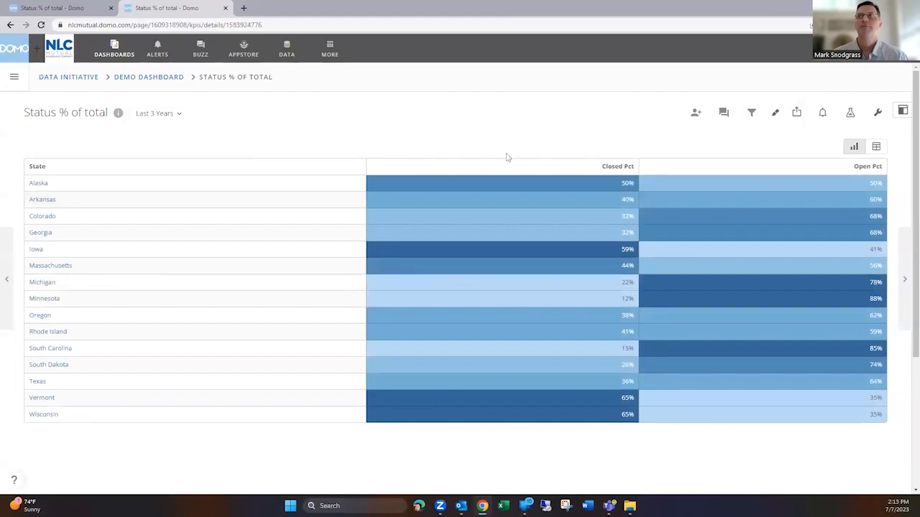
{"action": "mouse_move", "coordinate": [616, 154]}
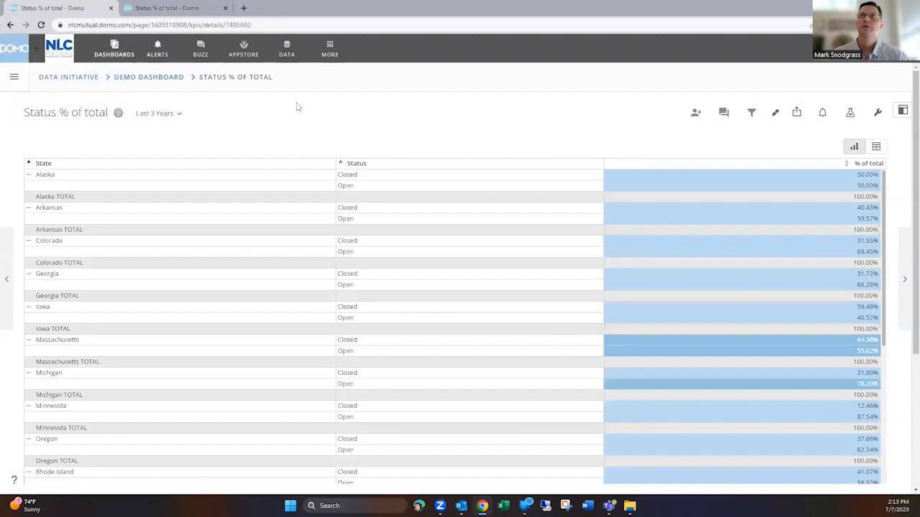
{"action": "mouse_move", "coordinate": [851, 117]}
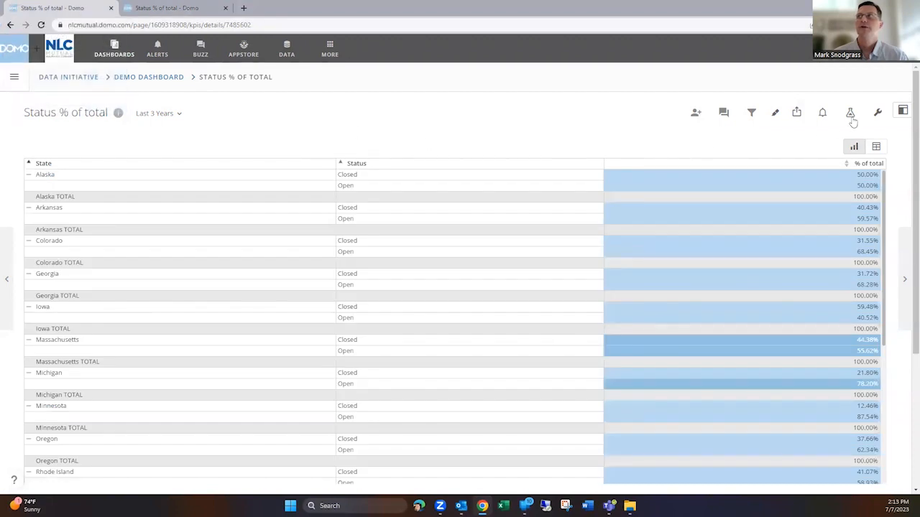
Open the second Status % of total card, with state subtotals, in the Analyzer.
{"action": "left_click", "coordinate": [850, 113]}
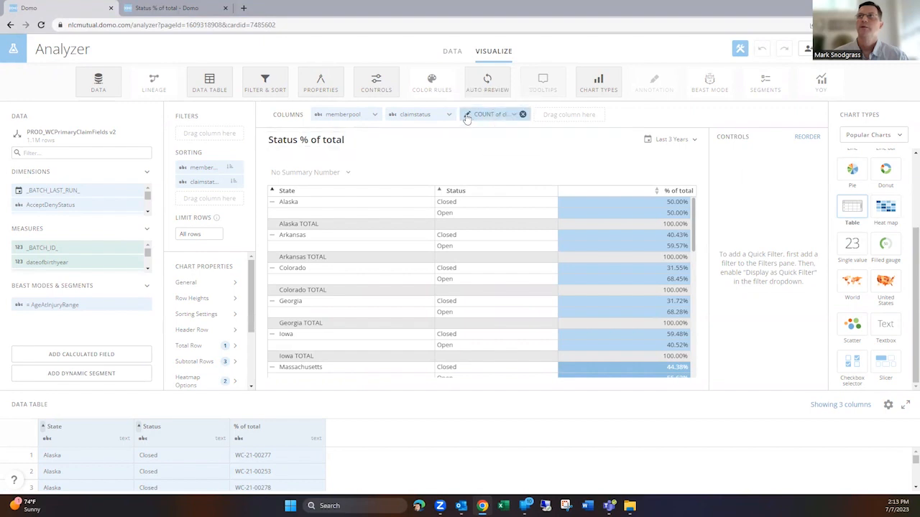
{"action": "left_click", "coordinate": [492, 114]}
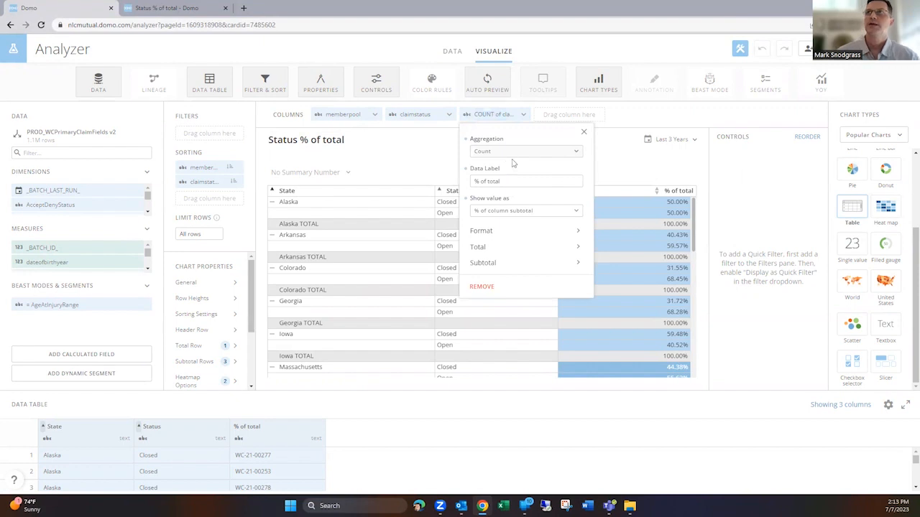
{"action": "mouse_move", "coordinate": [514, 158]}
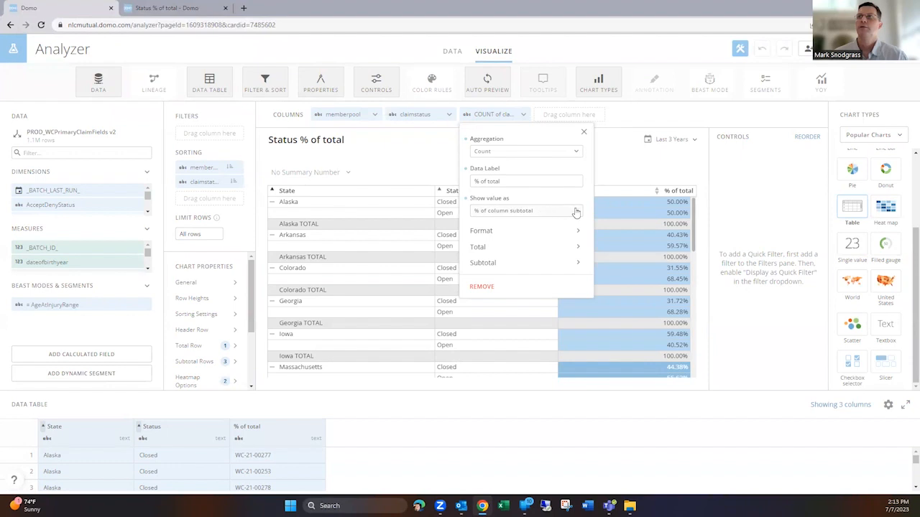
{"action": "left_click", "coordinate": [525, 211]}
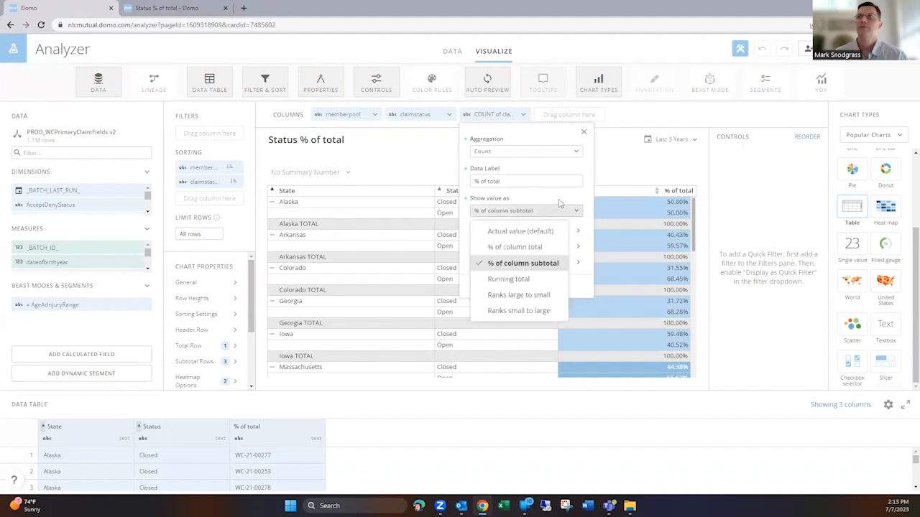
{"action": "mouse_move", "coordinate": [559, 203]}
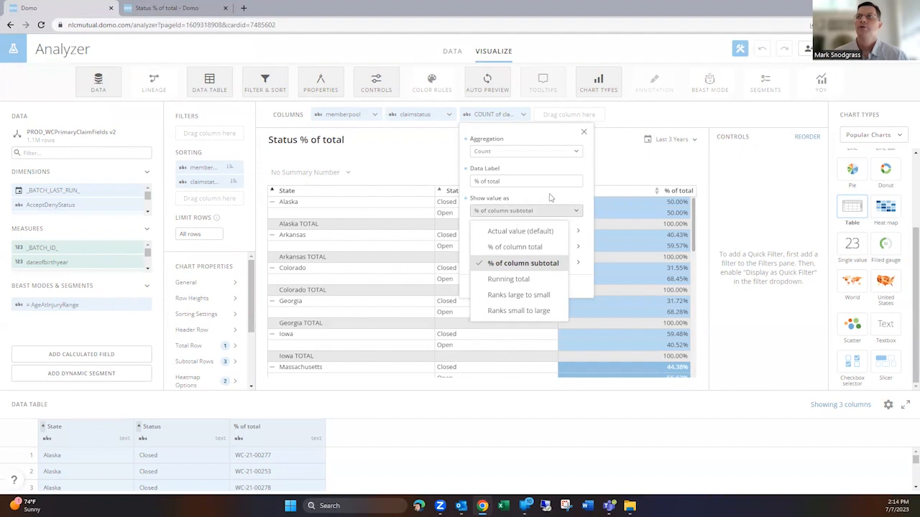
{"action": "mouse_move", "coordinate": [536, 272]}
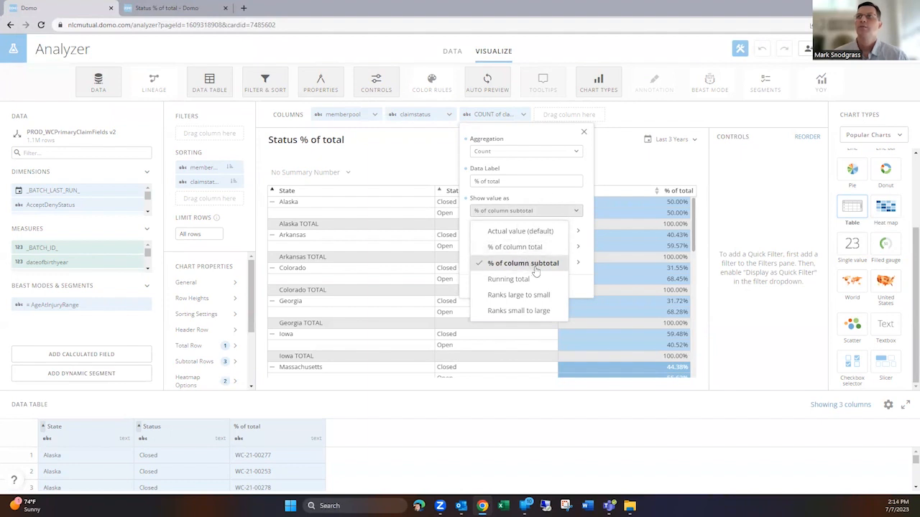
{"action": "mouse_move", "coordinate": [538, 272]}
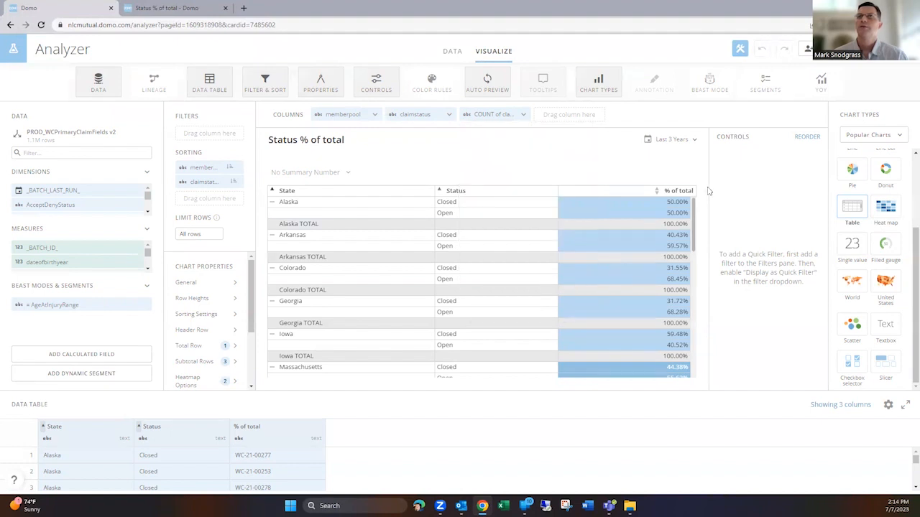
{"action": "left_click", "coordinate": [194, 361]}
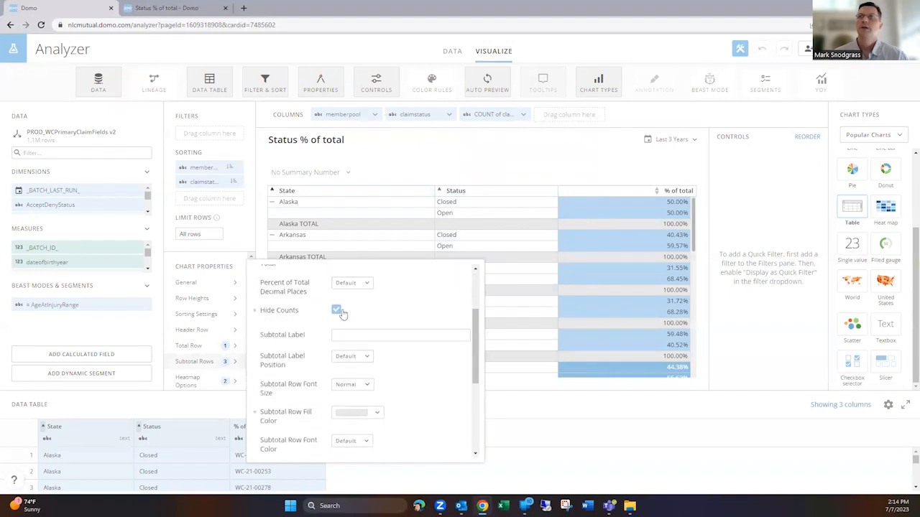
{"action": "left_click", "coordinate": [336, 310]}
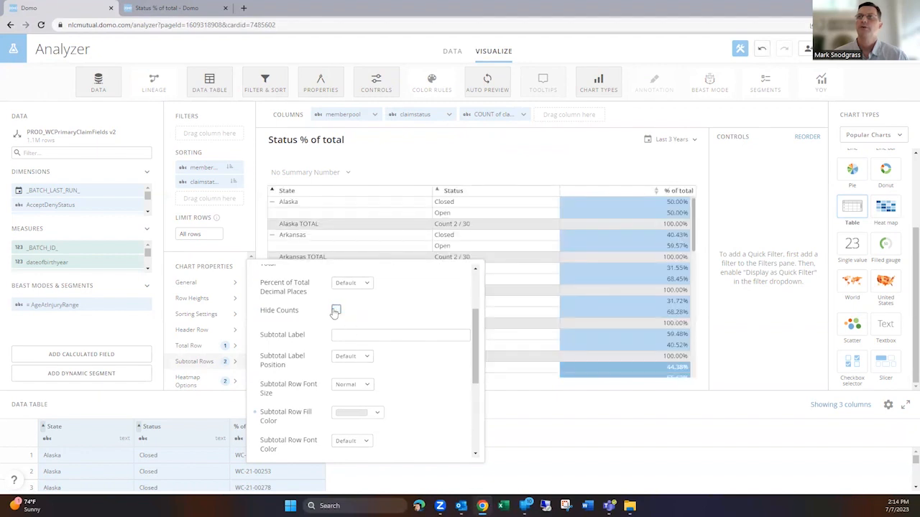
{"action": "left_click", "coordinate": [335, 310]}
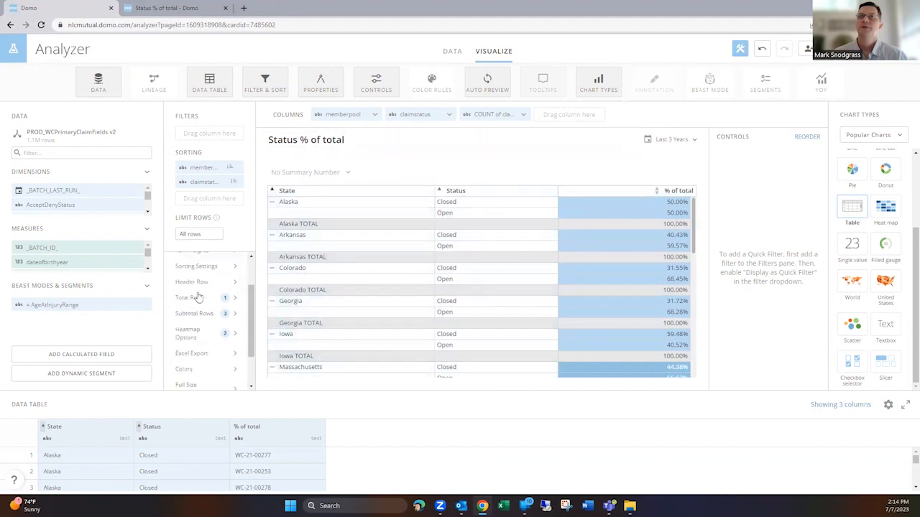
{"action": "left_click", "coordinate": [189, 332]}
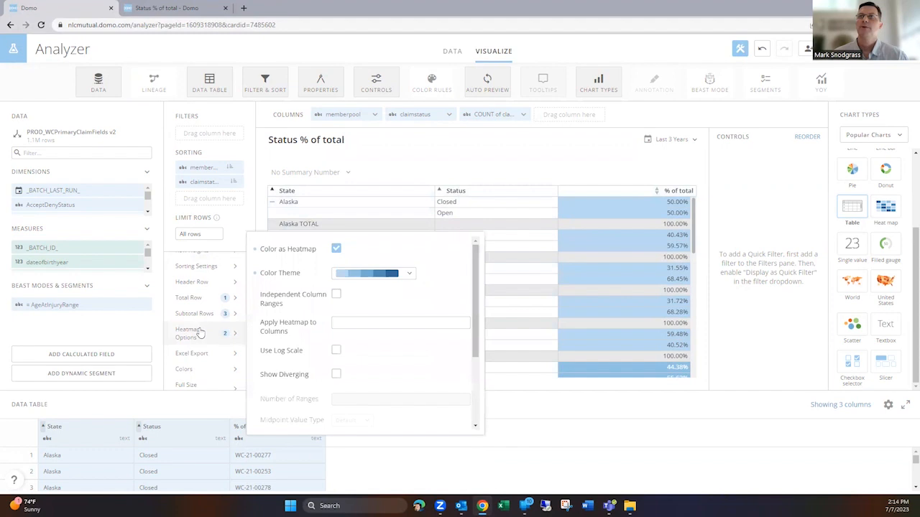
{"action": "mouse_move", "coordinate": [332, 280]}
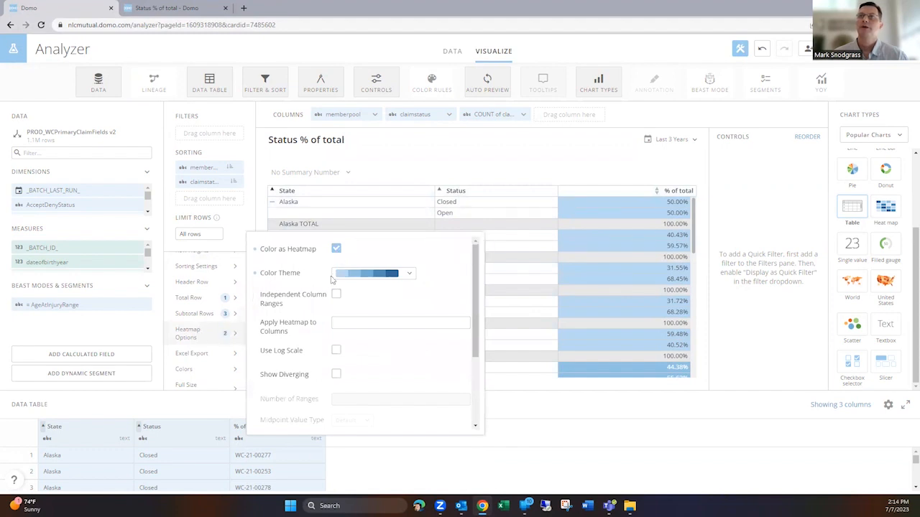
{"action": "mouse_move", "coordinate": [382, 296]}
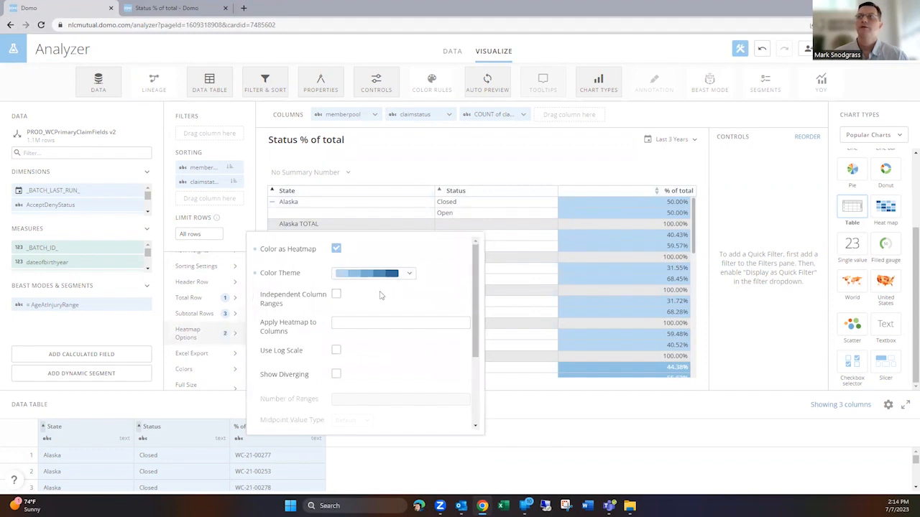
{"action": "mouse_move", "coordinate": [356, 301]}
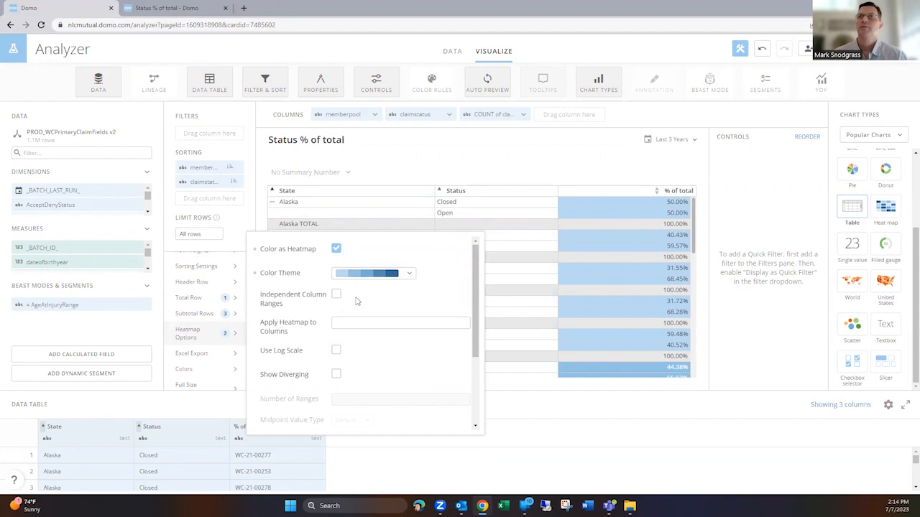
{"action": "mouse_move", "coordinate": [337, 295]}
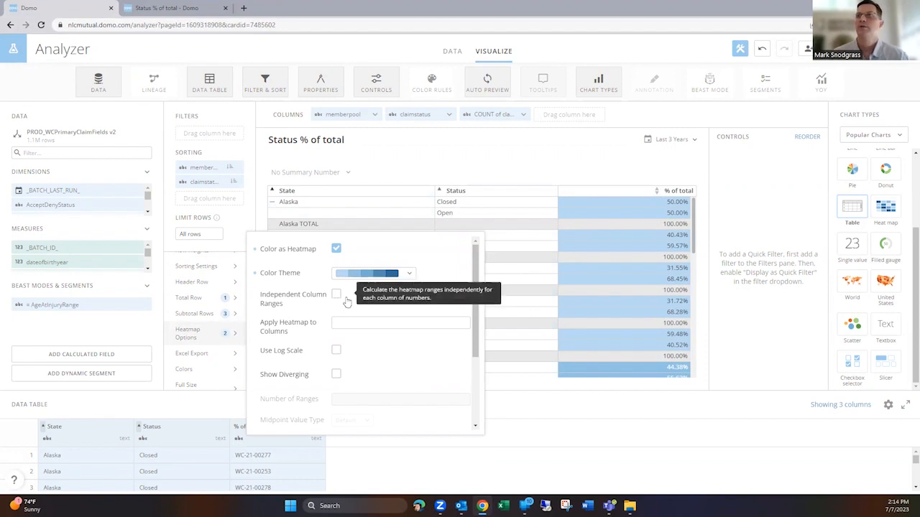
{"action": "mouse_move", "coordinate": [366, 297]}
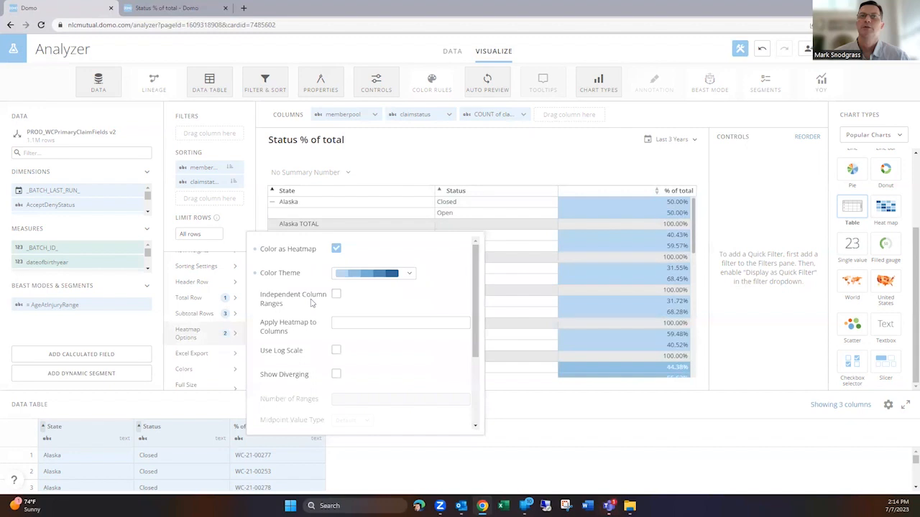
{"action": "left_click", "coordinate": [189, 298]}
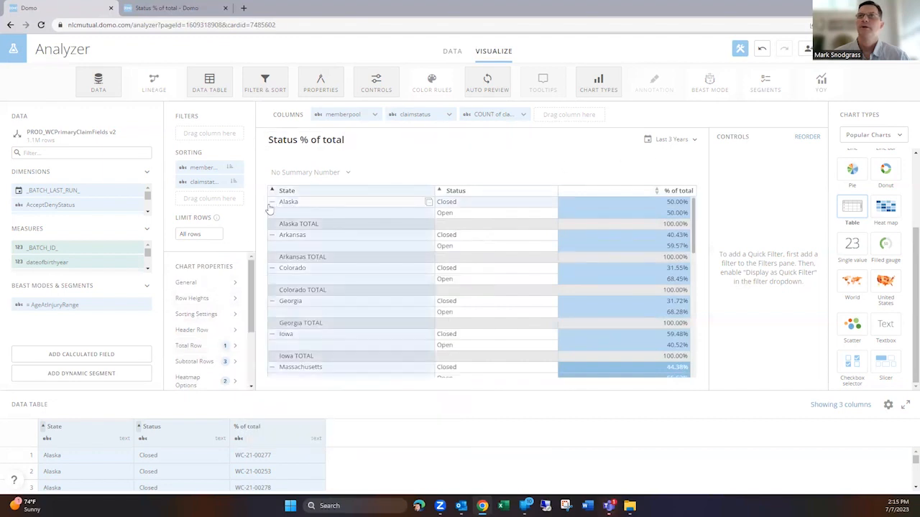
Save and close the card with all state groups collapsed to totals.
{"action": "scroll", "scroll_direction": "down", "scroll_amount": 3}
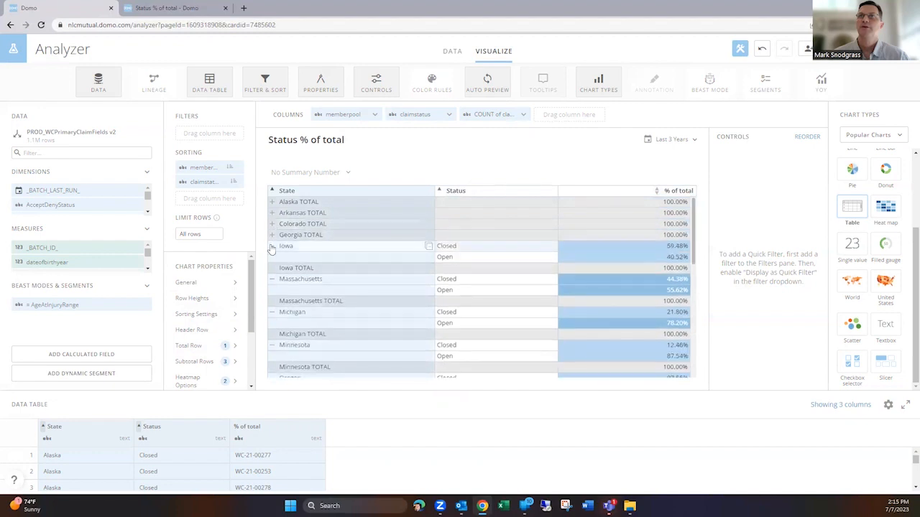
{"action": "scroll", "scroll_direction": "down", "scroll_amount": 3}
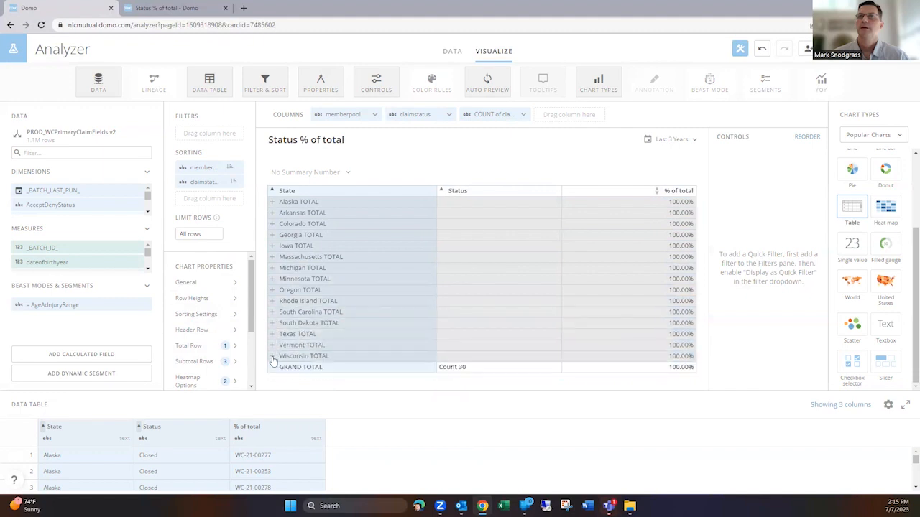
{"action": "left_click", "coordinate": [807, 48]}
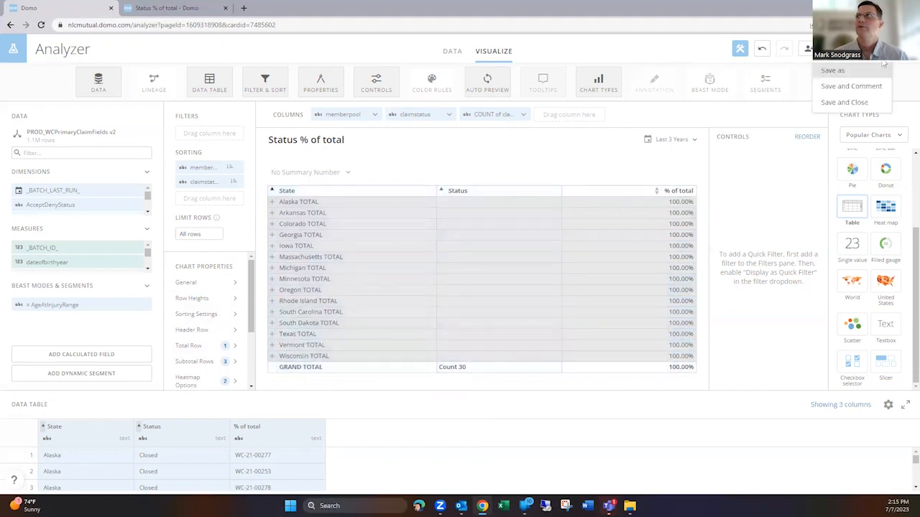
{"action": "left_click", "coordinate": [844, 101]}
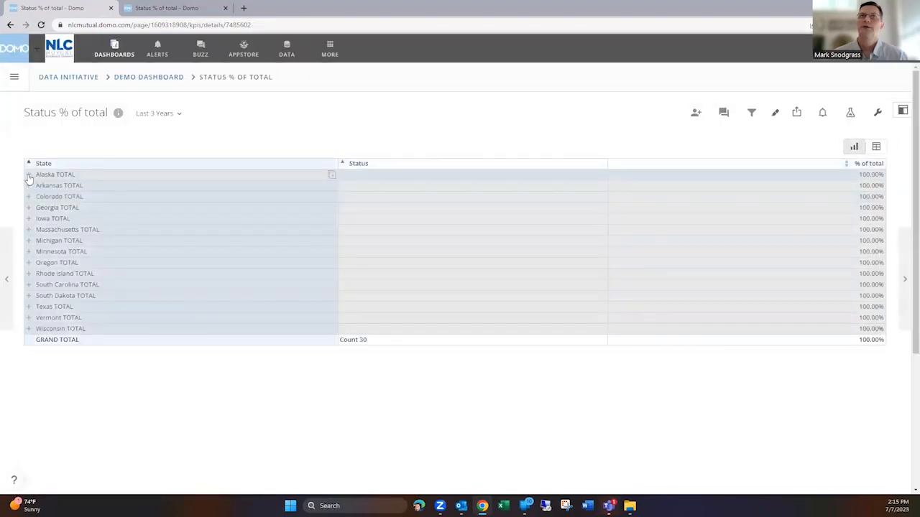
Expand the Alaska, Arkansas and Massachusetts state groups, backing out of an accidental drill.
{"action": "left_click", "coordinate": [29, 174]}
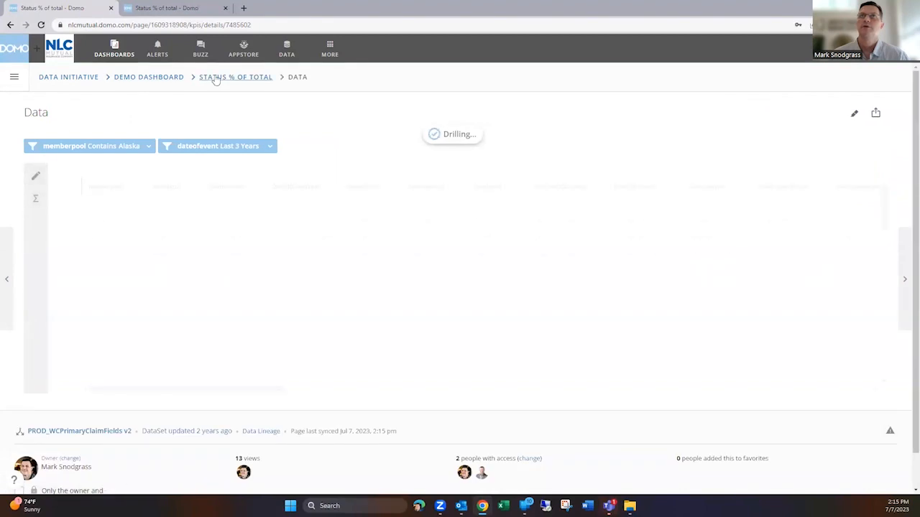
{"action": "left_click", "coordinate": [235, 76]}
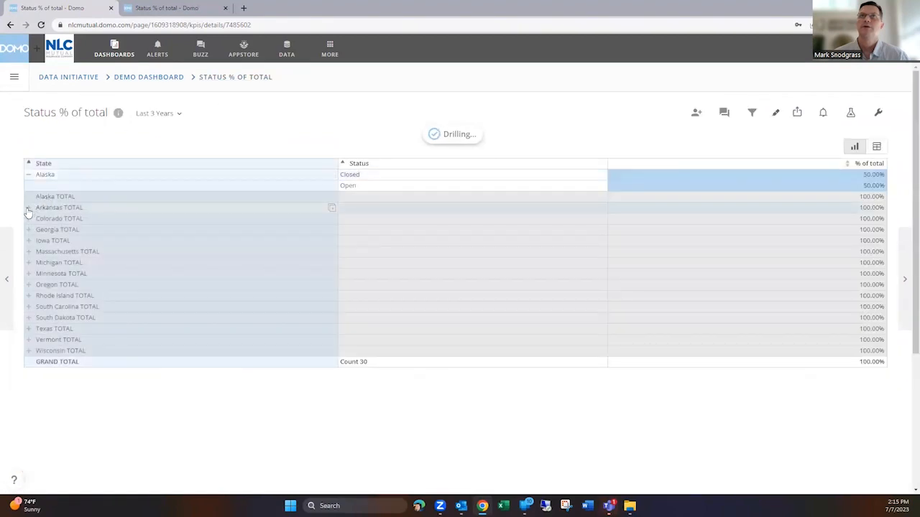
{"action": "left_click", "coordinate": [29, 208]}
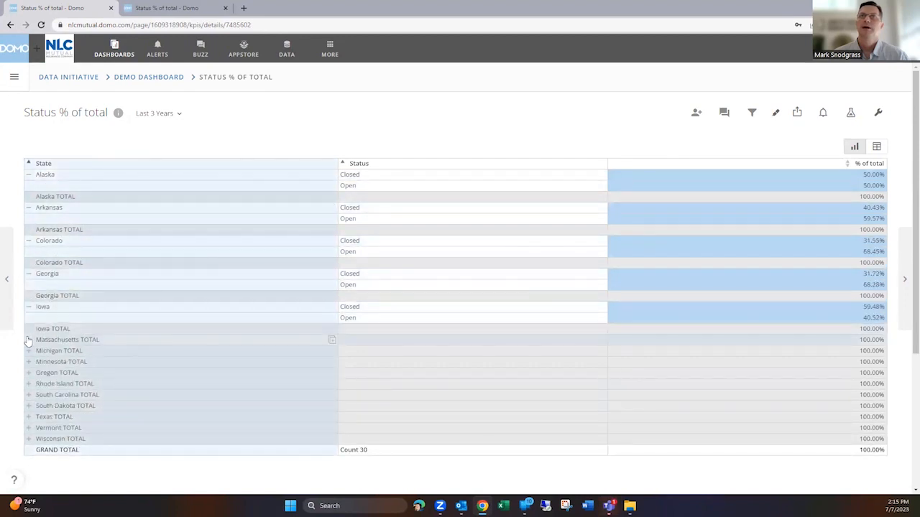
{"action": "left_click", "coordinate": [28, 339]}
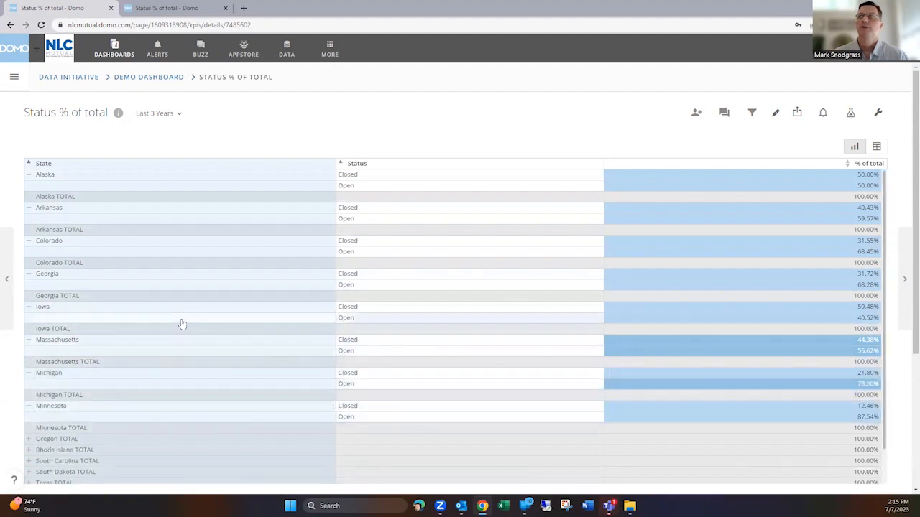
{"action": "mouse_move", "coordinate": [559, 248]}
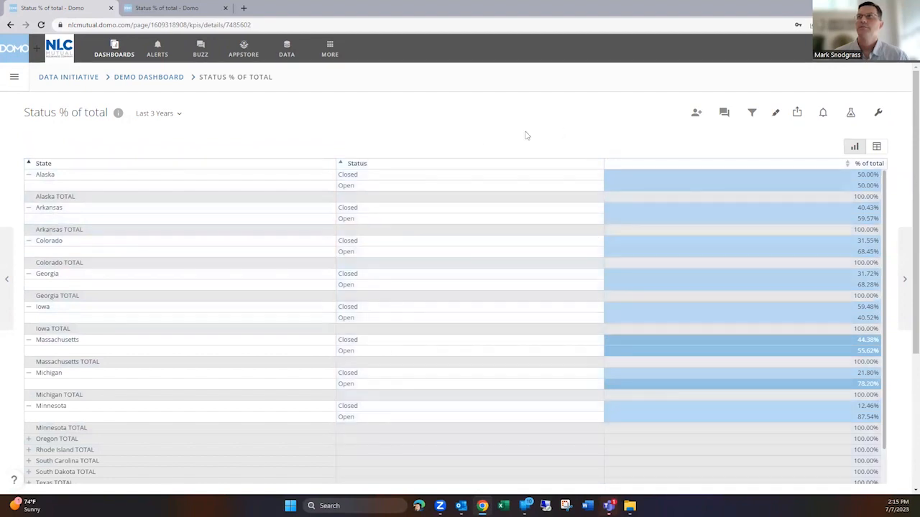
{"action": "mouse_move", "coordinate": [514, 131]}
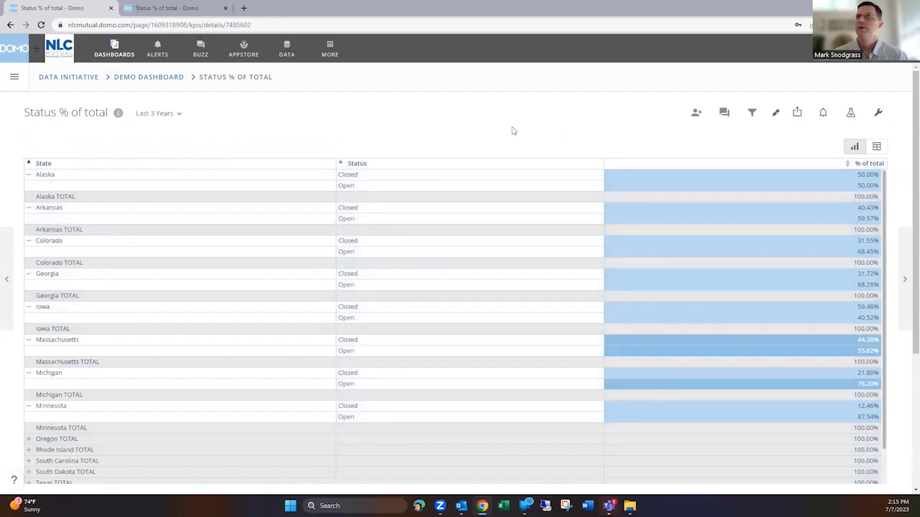
{"action": "mouse_move", "coordinate": [363, 138]}
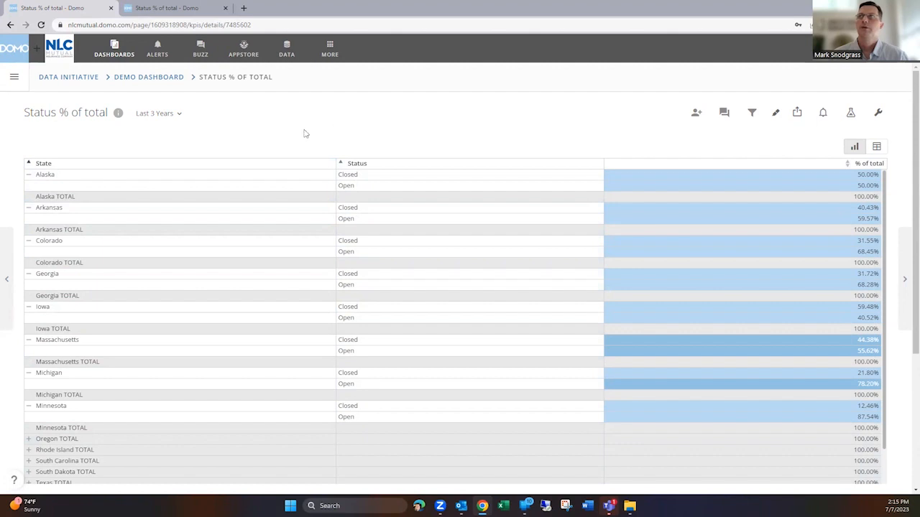
{"action": "mouse_move", "coordinate": [273, 127]}
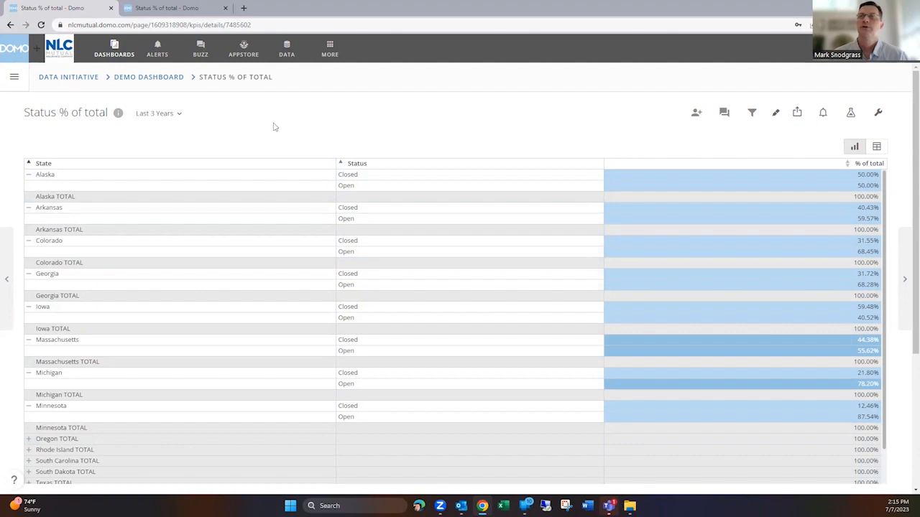
{"action": "mouse_move", "coordinate": [282, 120]}
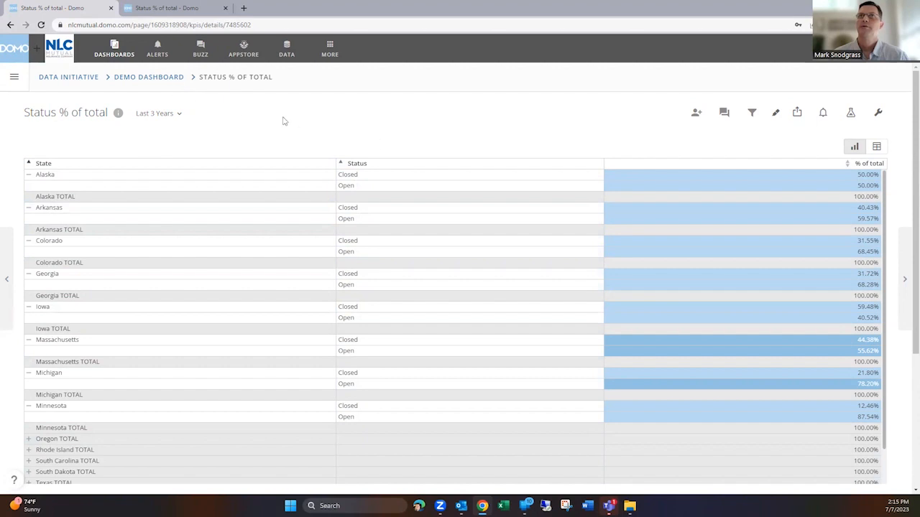
{"action": "mouse_move", "coordinate": [243, 106]}
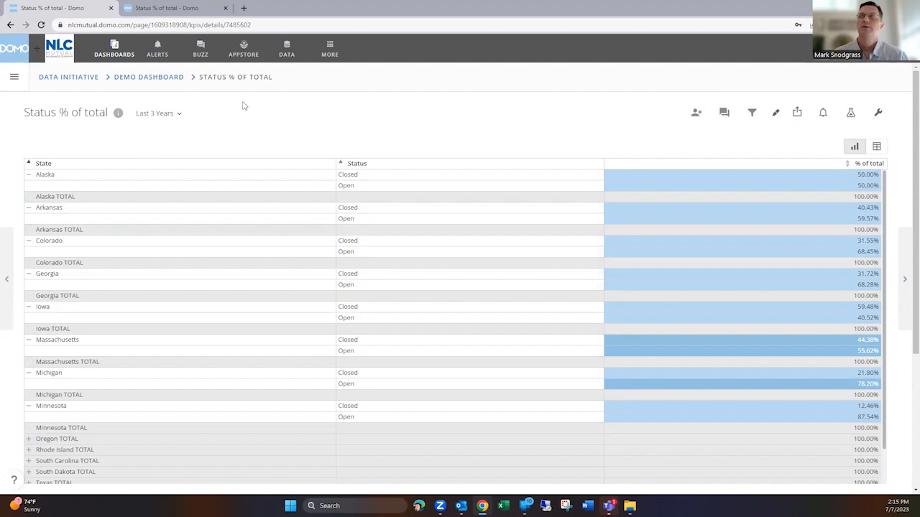
{"action": "mouse_move", "coordinate": [271, 98]}
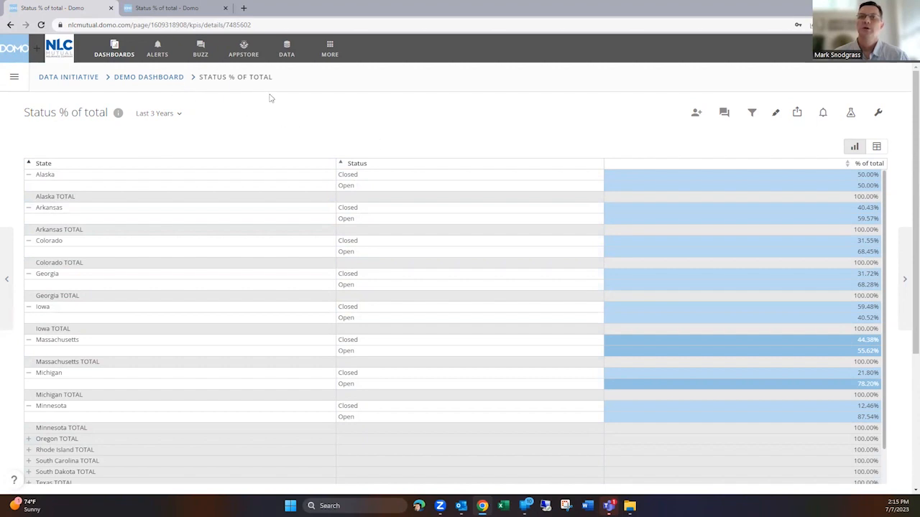